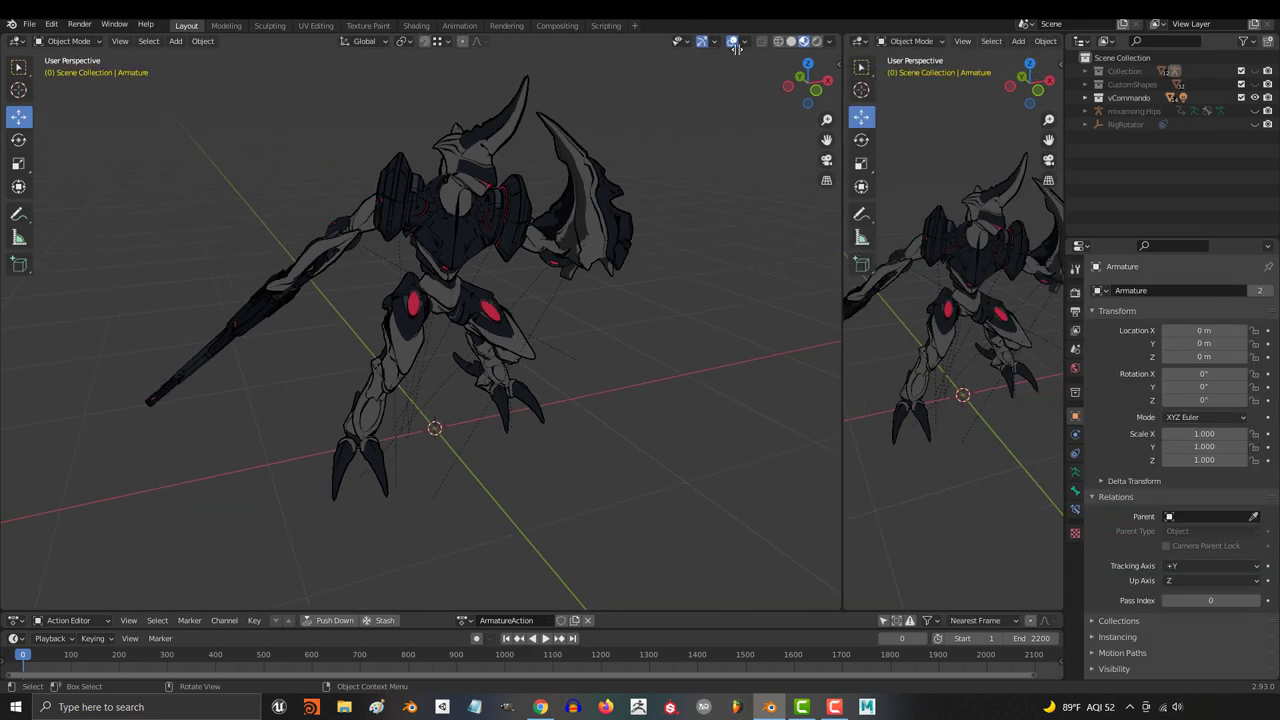
Toggle the retopoTest2 body mesh in and out of Edit Mode to inspect it.
key(Tab)
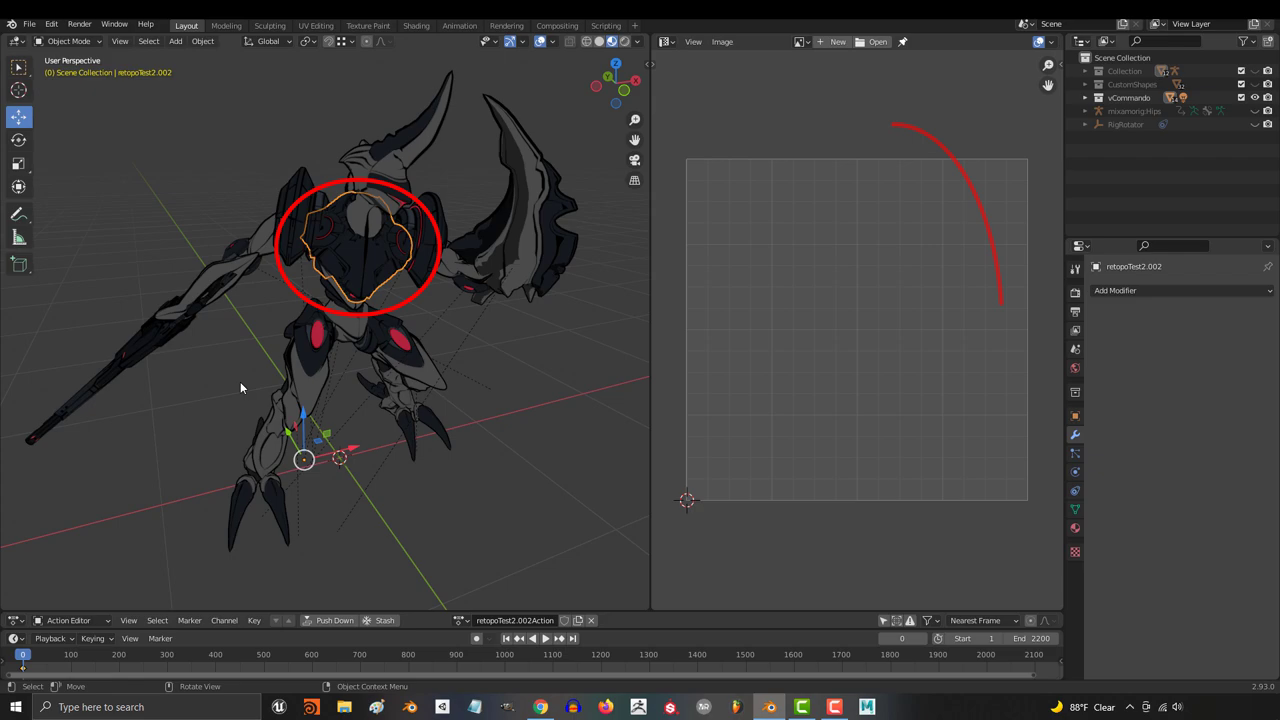
key(Tab)
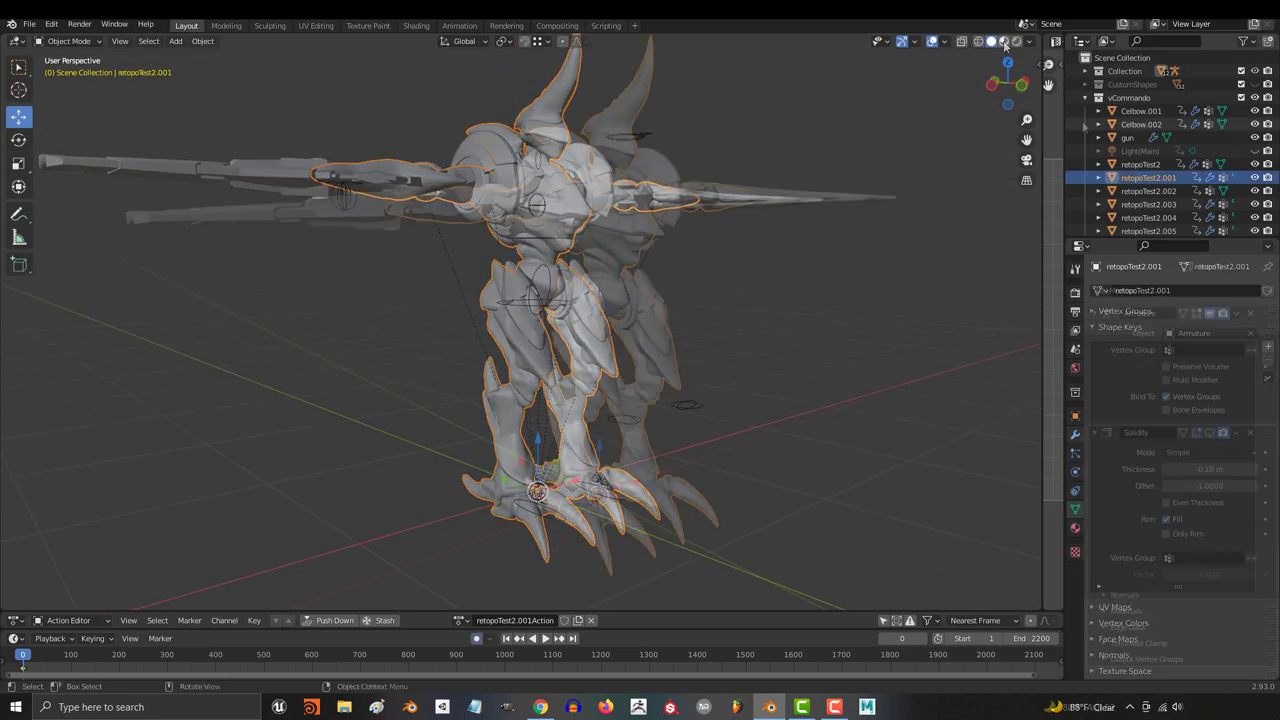
key(Tab)
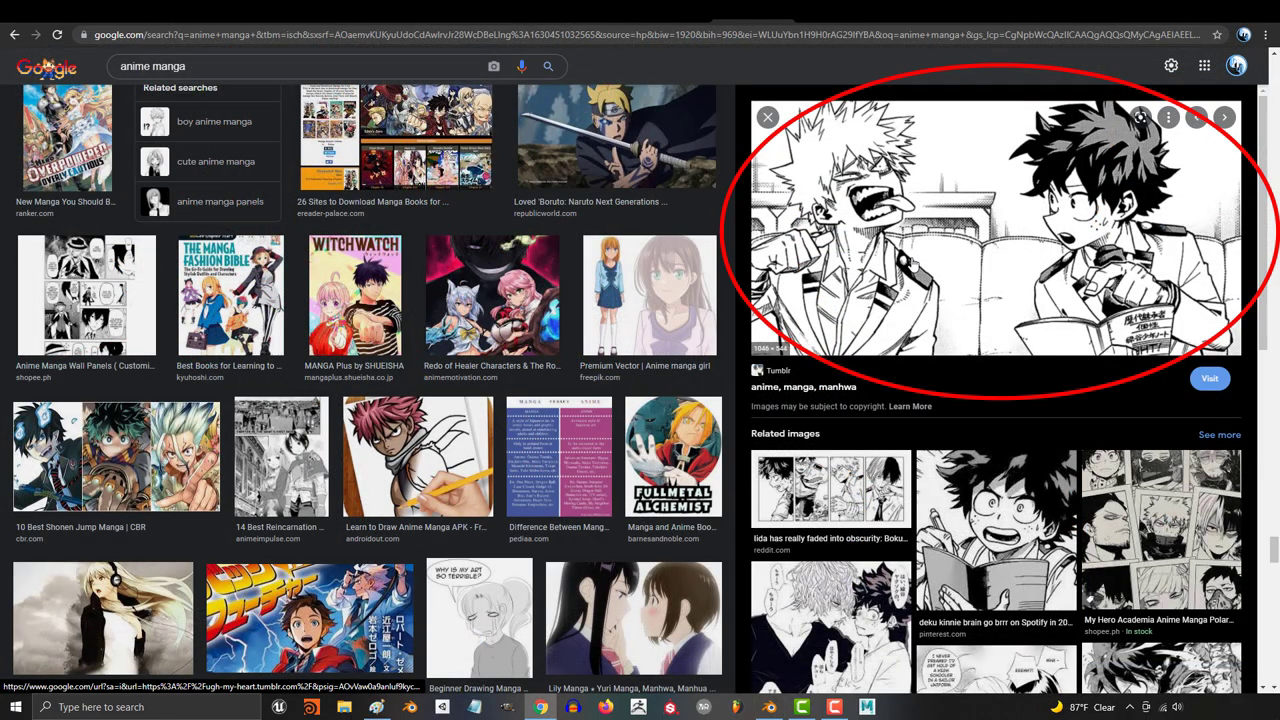
Preview manga results, search 'darling in the franxx manga', then show marked seams in Edit Mode.
scroll(down, 3)
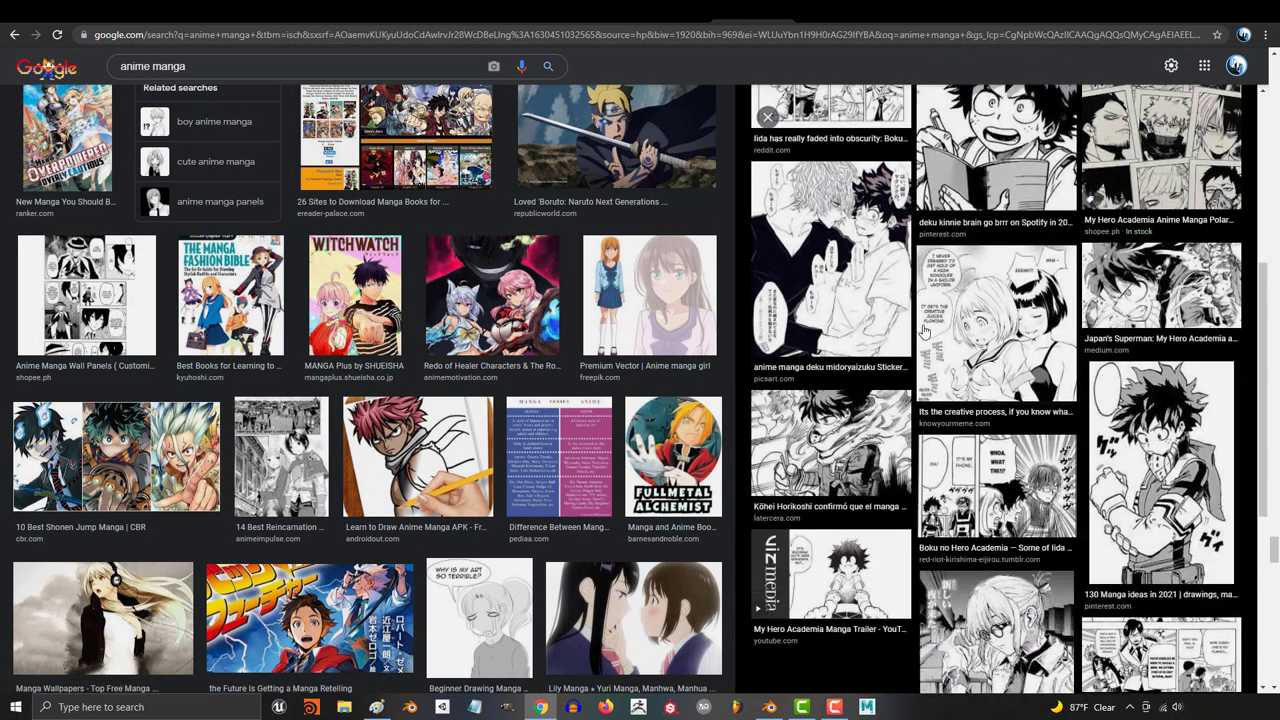
click(633, 465)
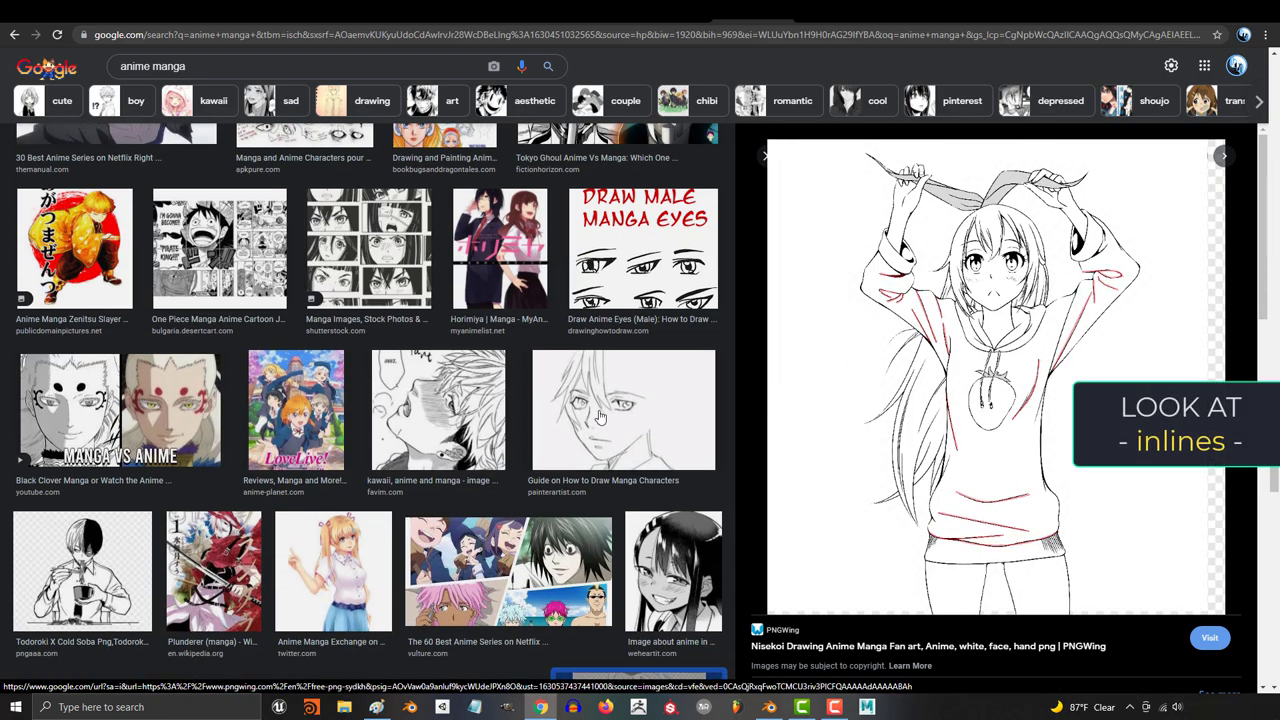
click(104, 390)
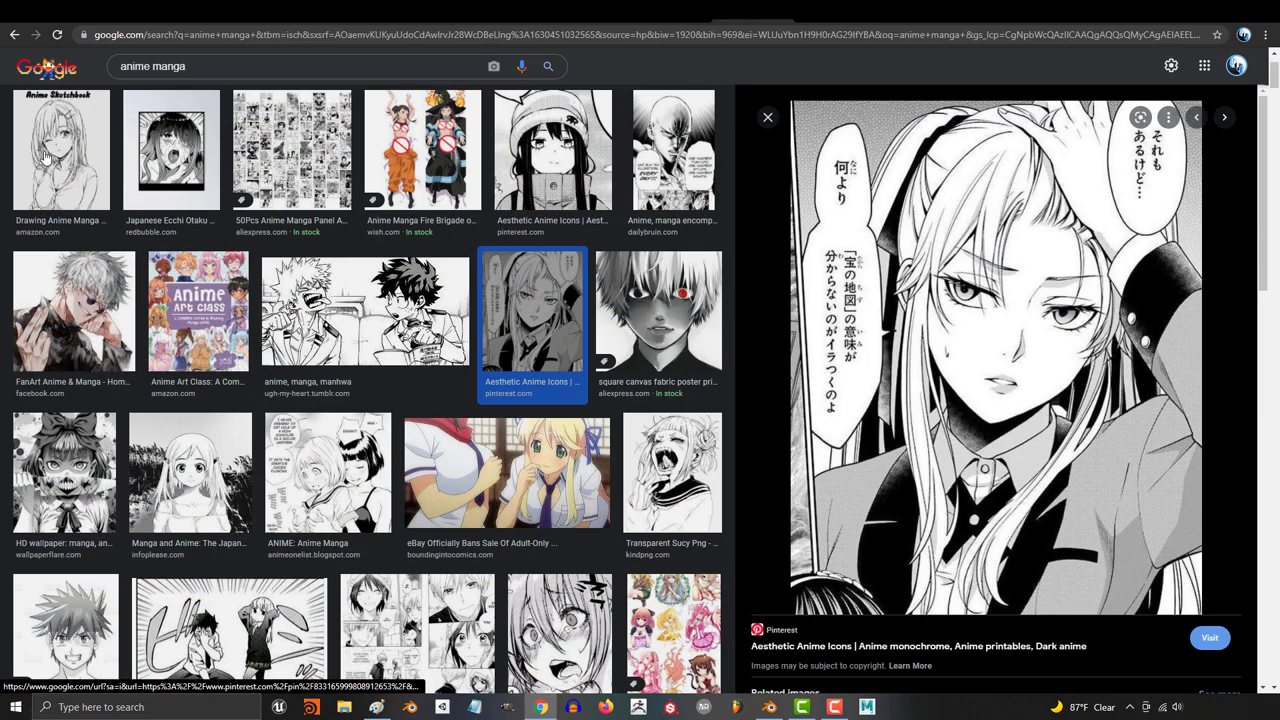
click(60, 150)
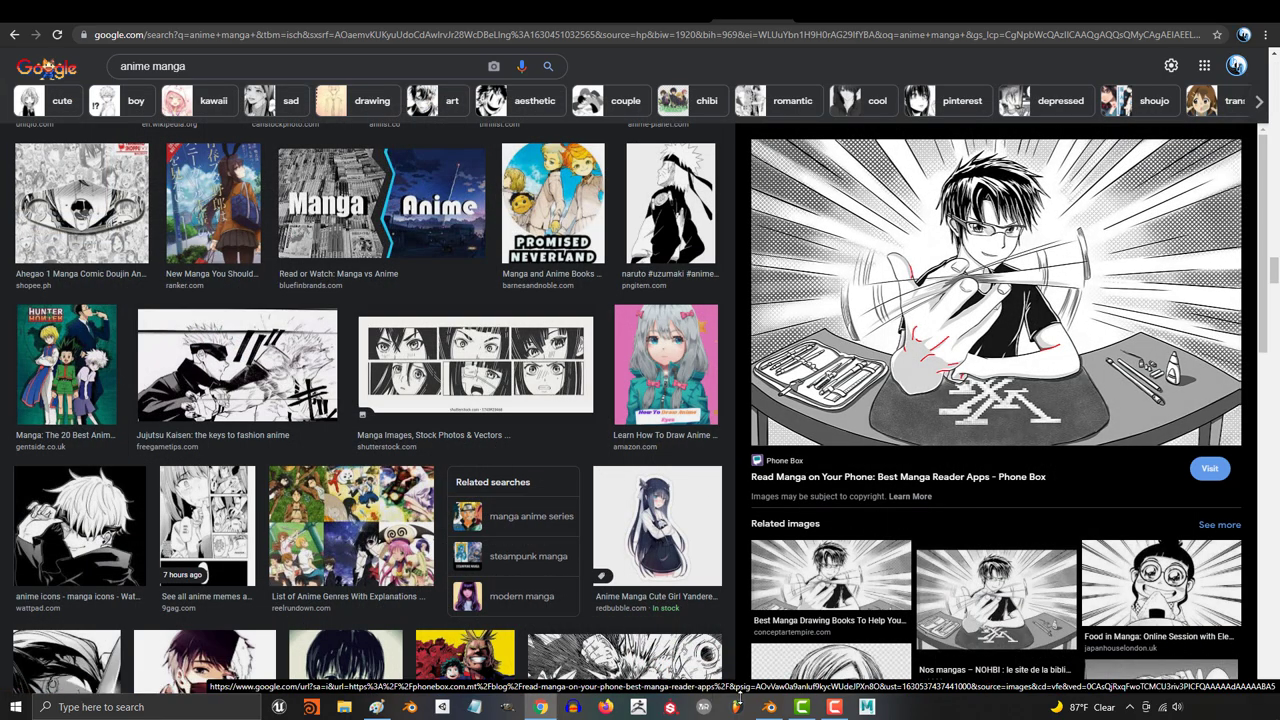
text(darling in the franxx manga)
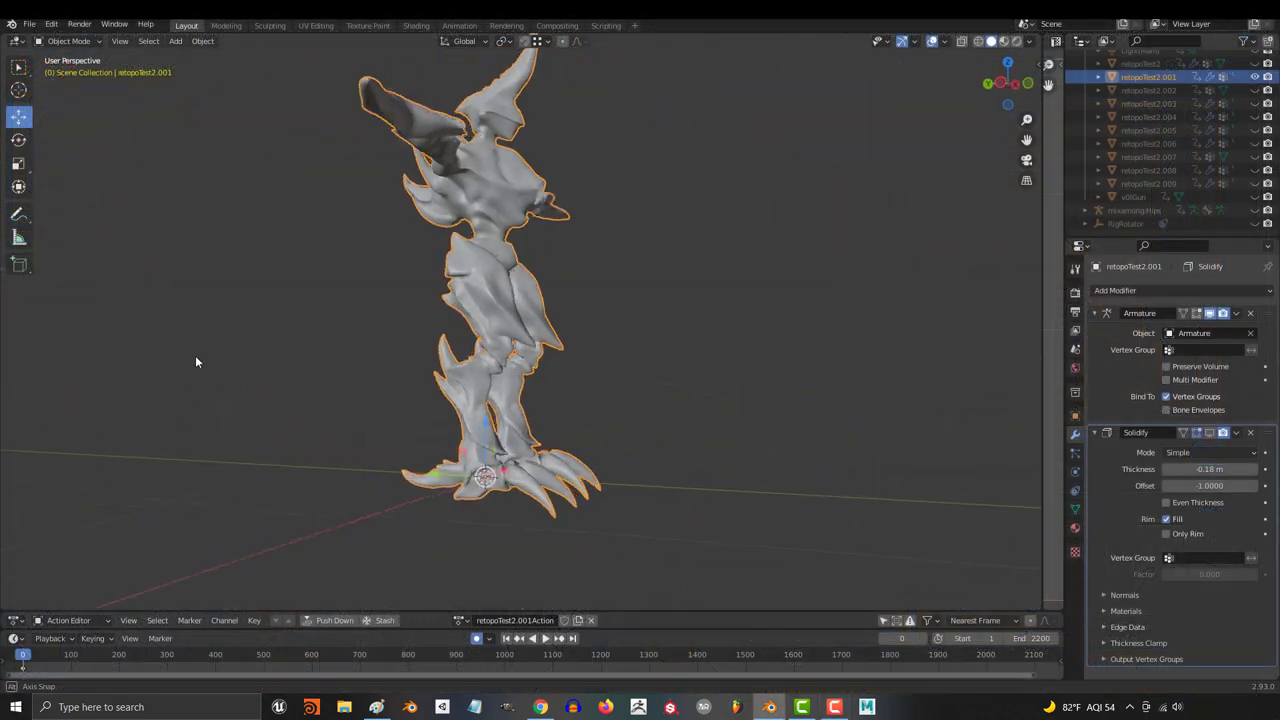
key(Tab)
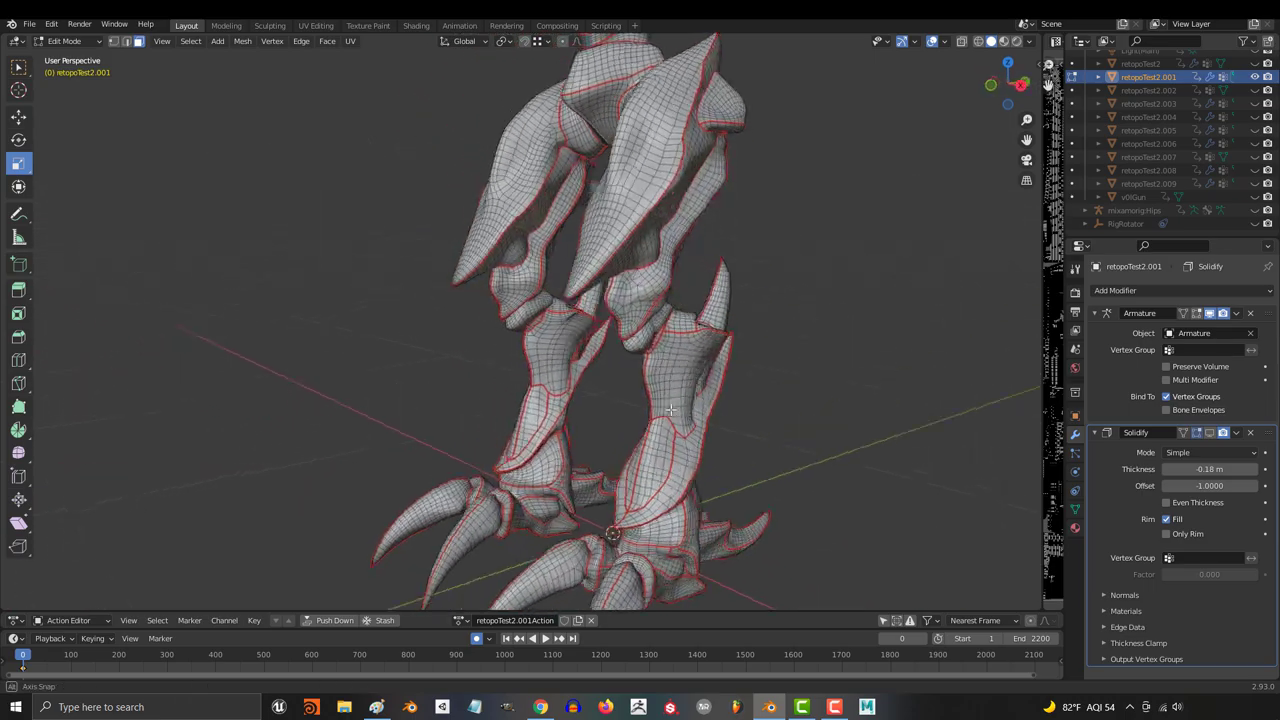